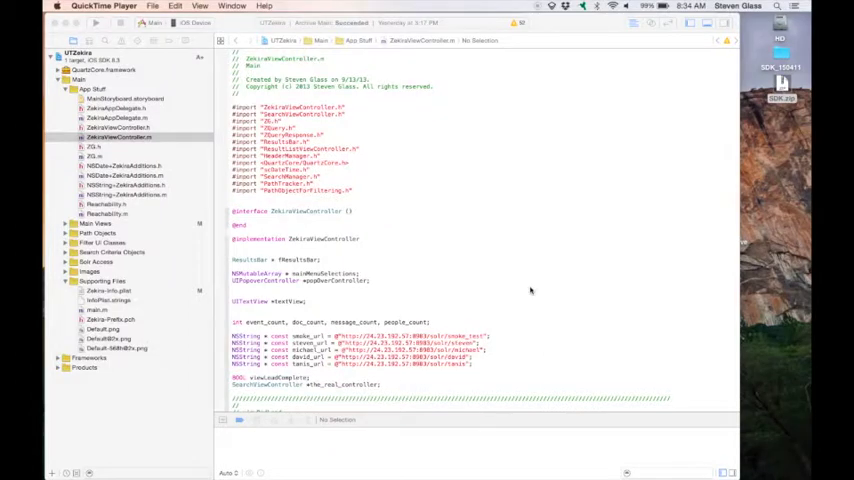
pyautogui.moveTo(775, 120)
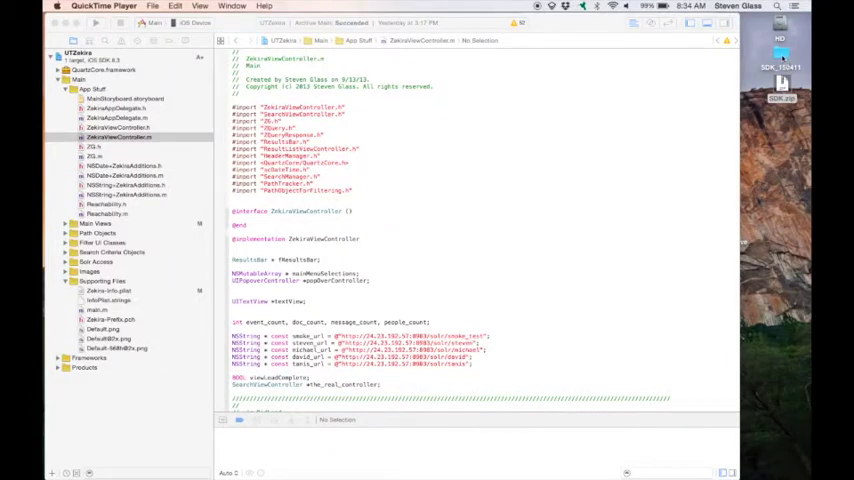
pyautogui.moveTo(586, 205)
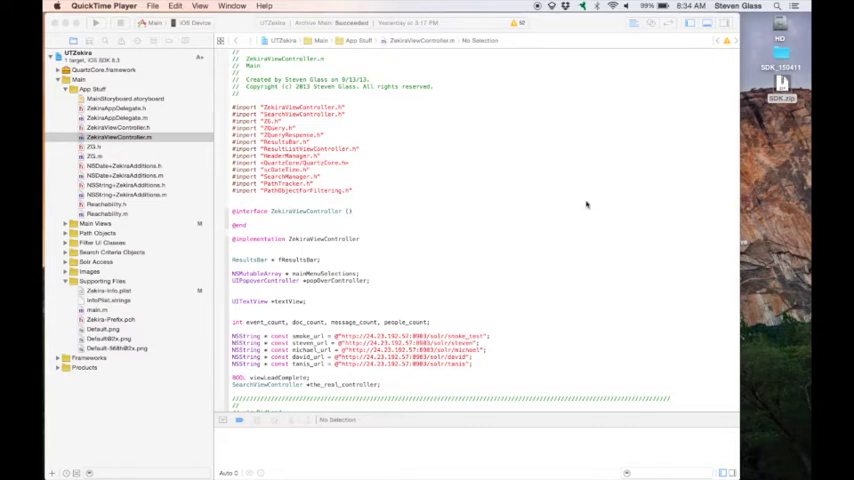
pyautogui.moveTo(414, 196)
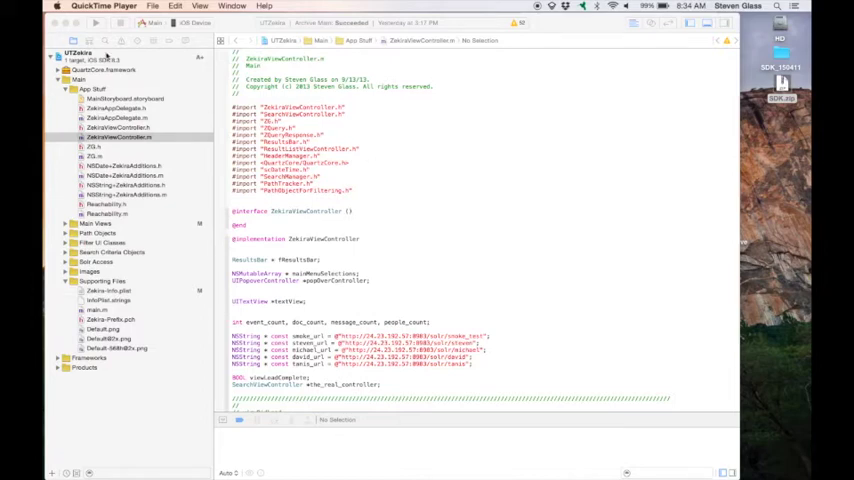
# Select the UTZekira project and scroll to Embedded Binaries to drag in the SDK framework
pyautogui.click(110, 137)
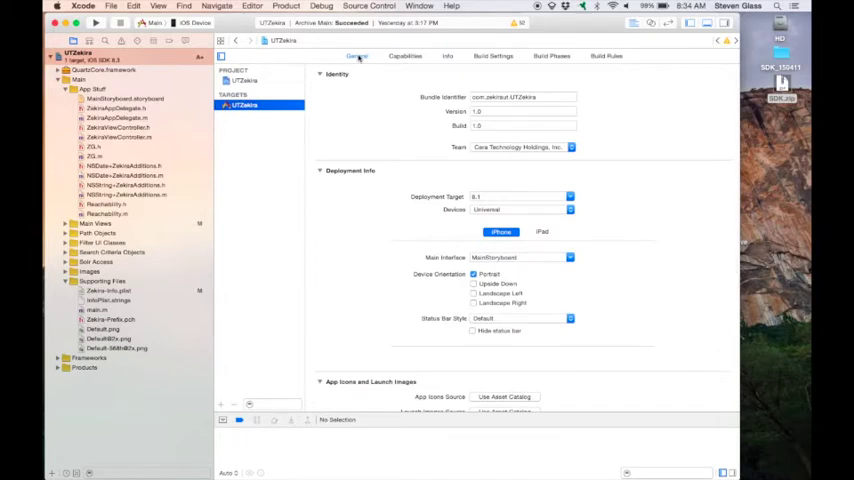
pyautogui.scroll(-3)
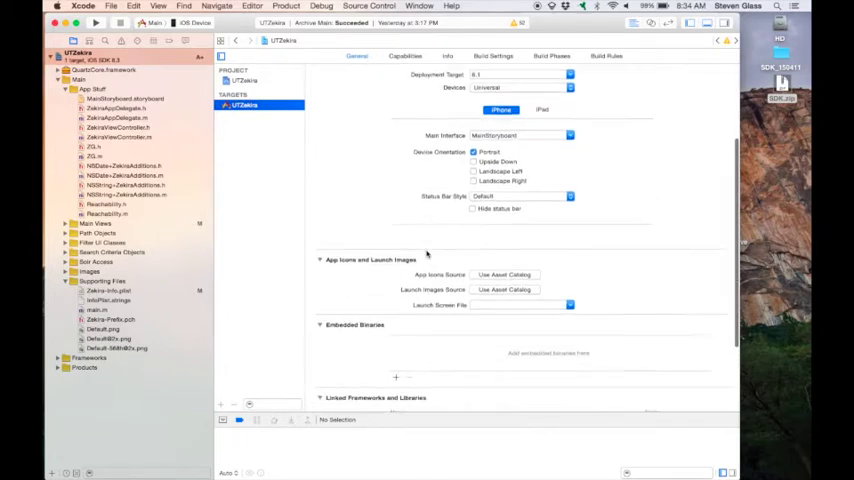
pyautogui.scroll(-3)
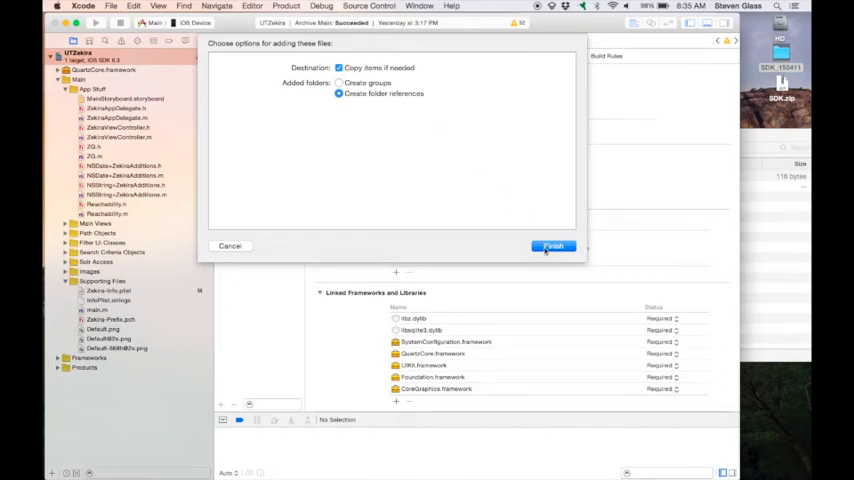
# Finish adding UserTestingSDK.framework with Copy items if needed checked
pyautogui.click(552, 246)
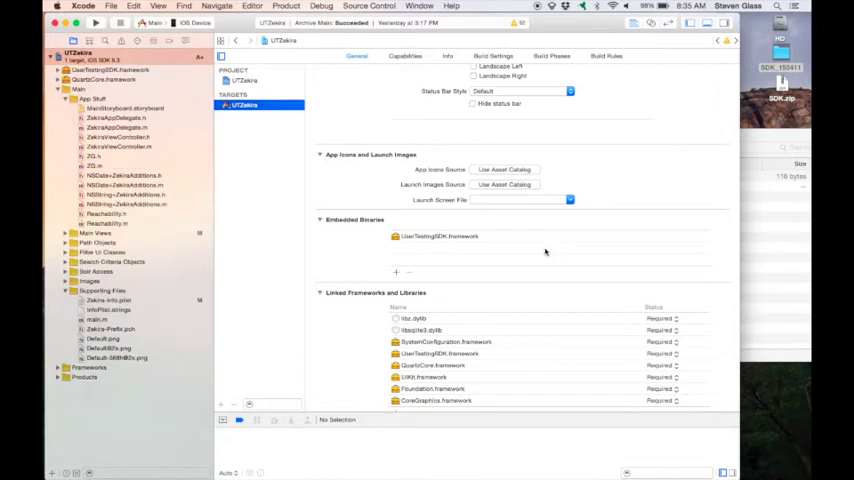
pyautogui.moveTo(446, 330)
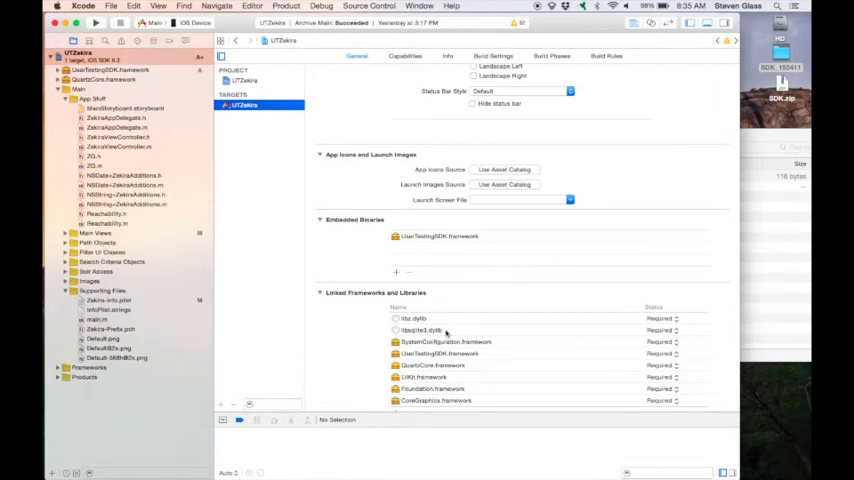
pyautogui.moveTo(448, 335)
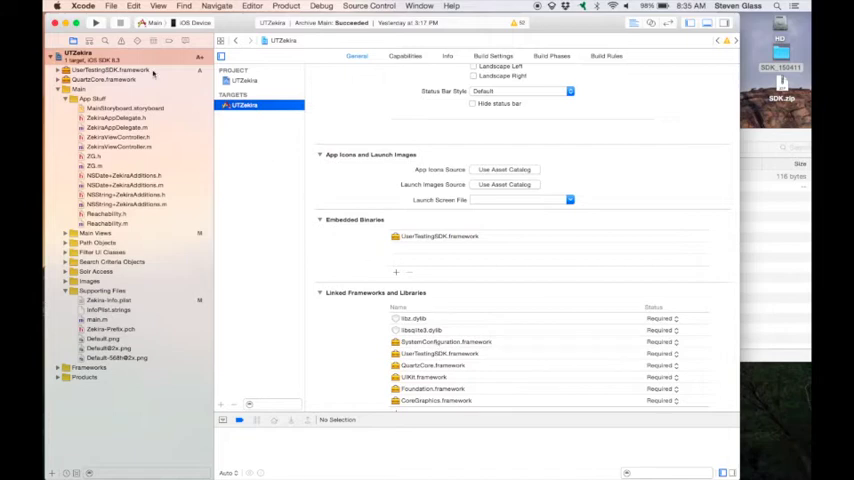
pyautogui.moveTo(663, 174)
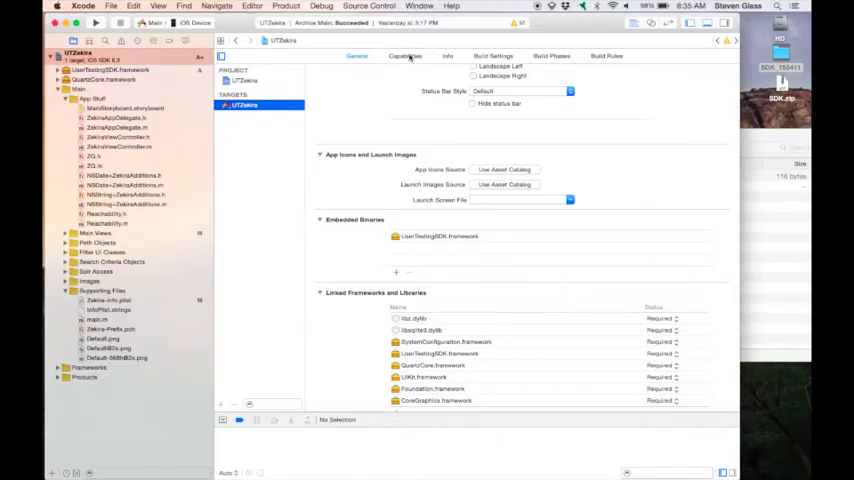
# Turn on Background Modes for UTZekira with Audio and AirPlay checked
pyautogui.click(415, 56)
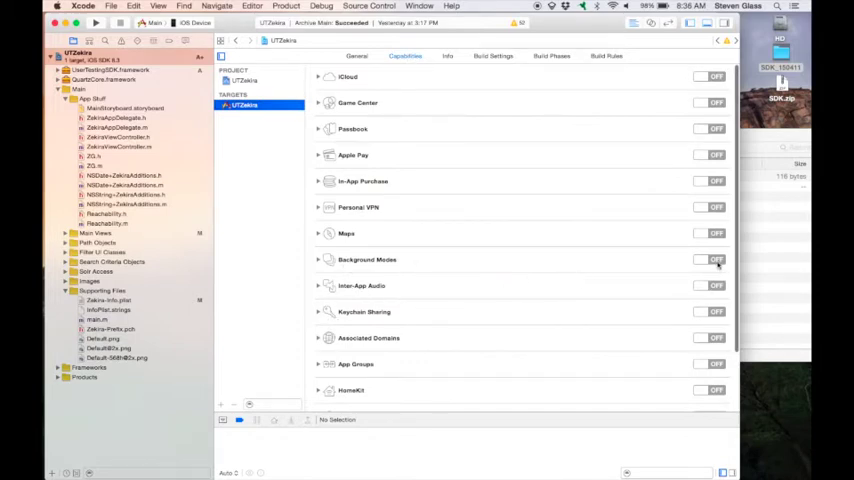
pyautogui.click(710, 259)
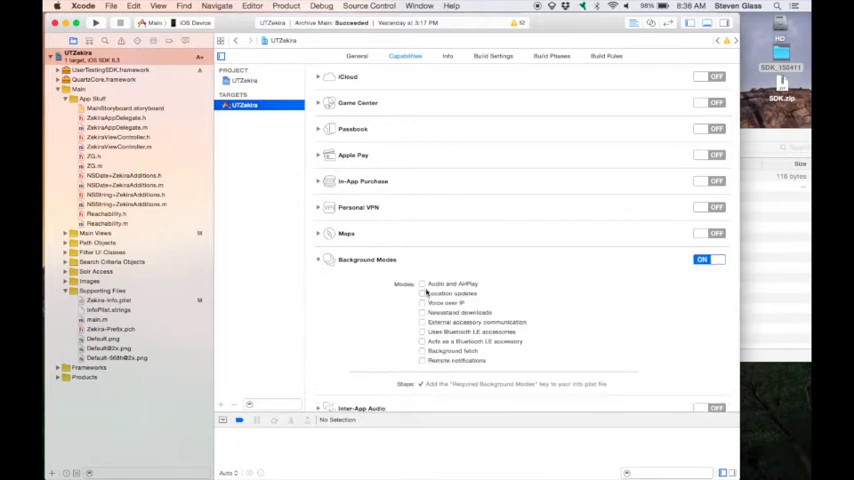
pyautogui.click(418, 283)
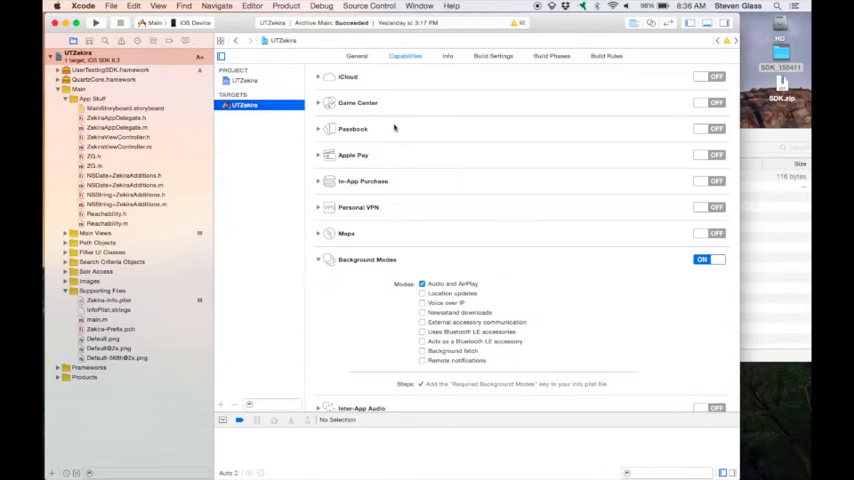
pyautogui.click(447, 55)
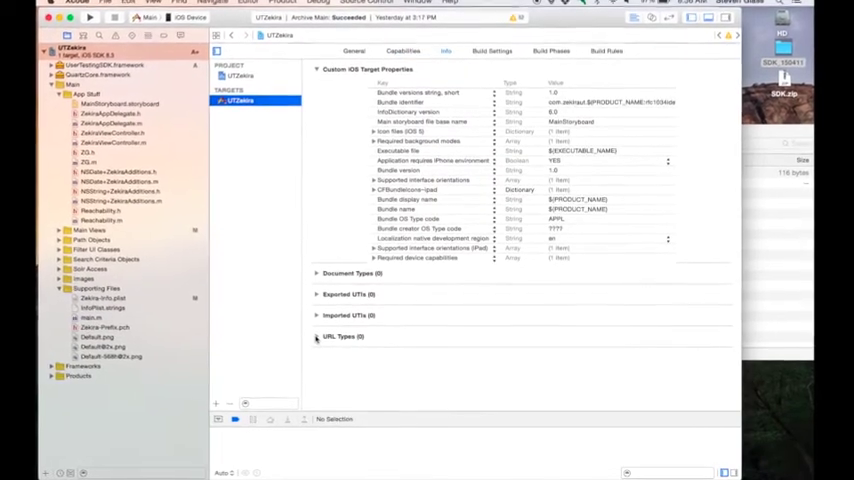
# Add a URL type with identifier com.usertesting.utstarttest and scheme usertesting-Zekira
pyautogui.click(315, 336)
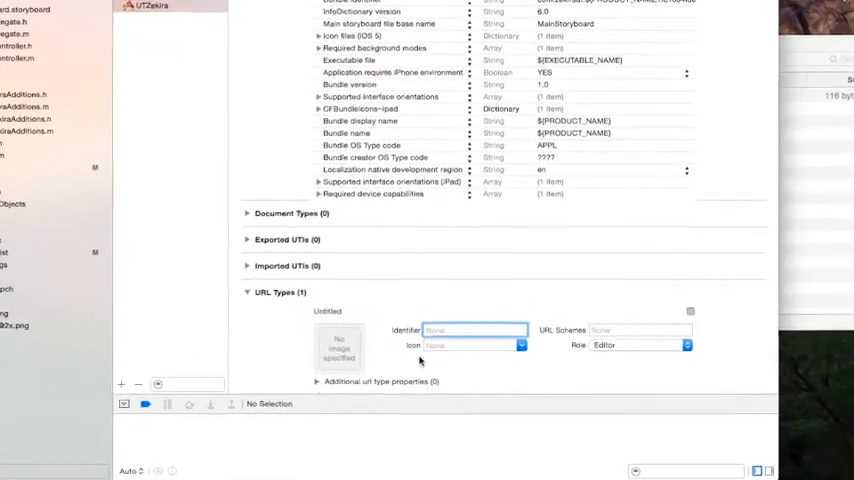
pyautogui.write('com.usertesting.utstarttest')
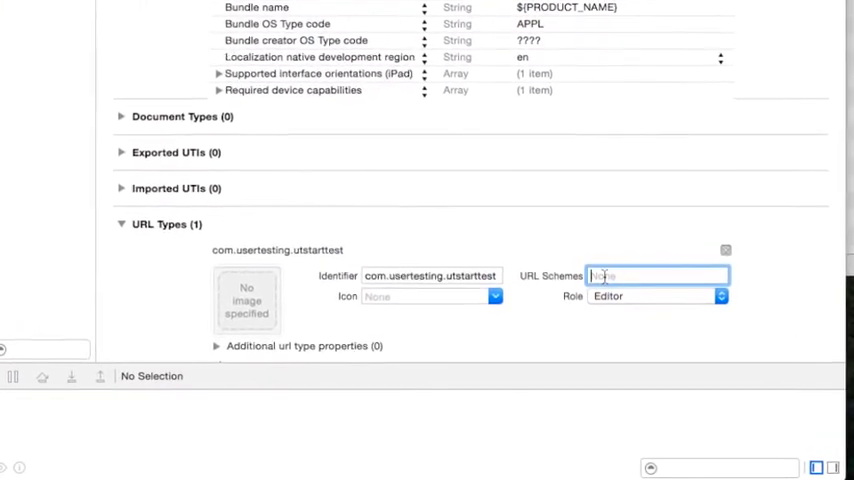
pyautogui.write('usertesting-Zekn')
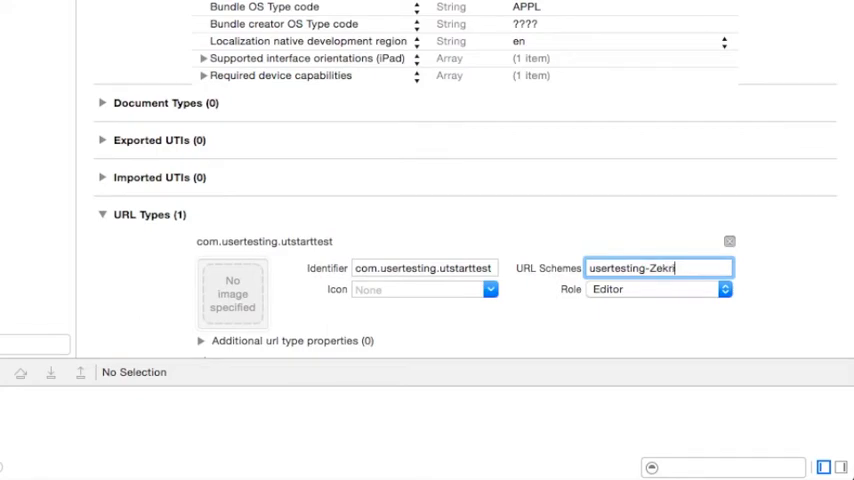
pyautogui.write('a')
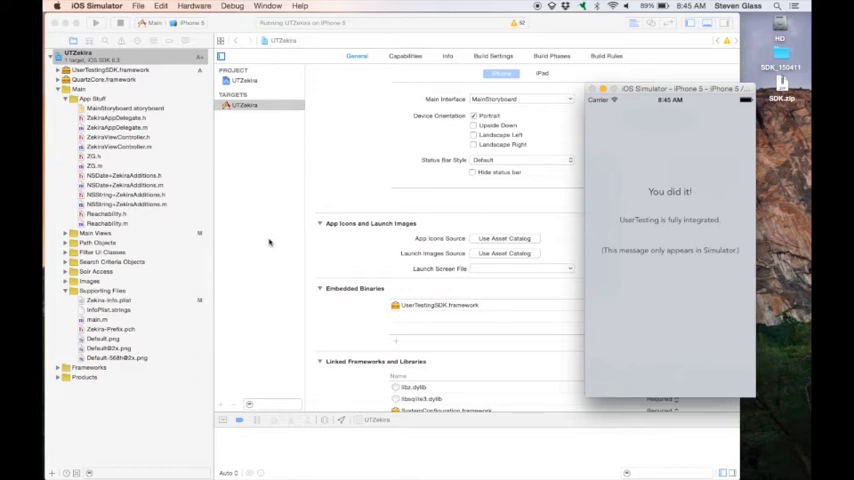
# Confirm the 'You did it!' message in the simulator, then return to Info properties
pyautogui.click(448, 56)
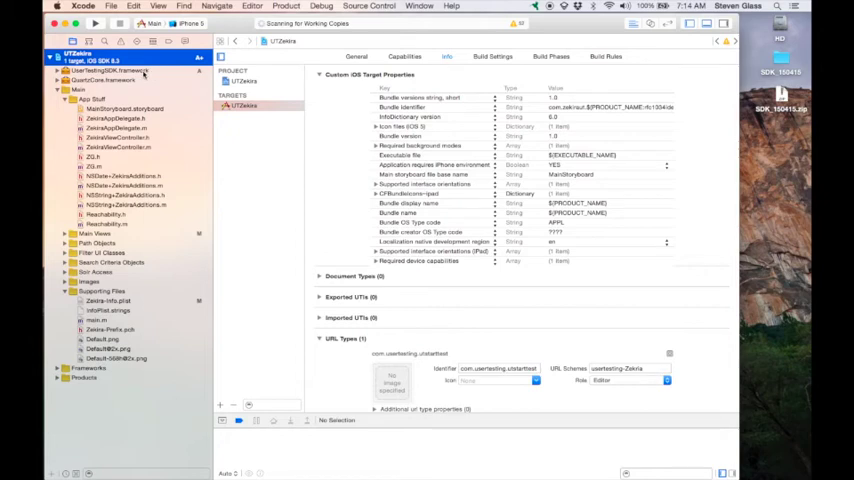
# Delete UserTestingSDK.framework from the Project Navigator
pyautogui.click(115, 64)
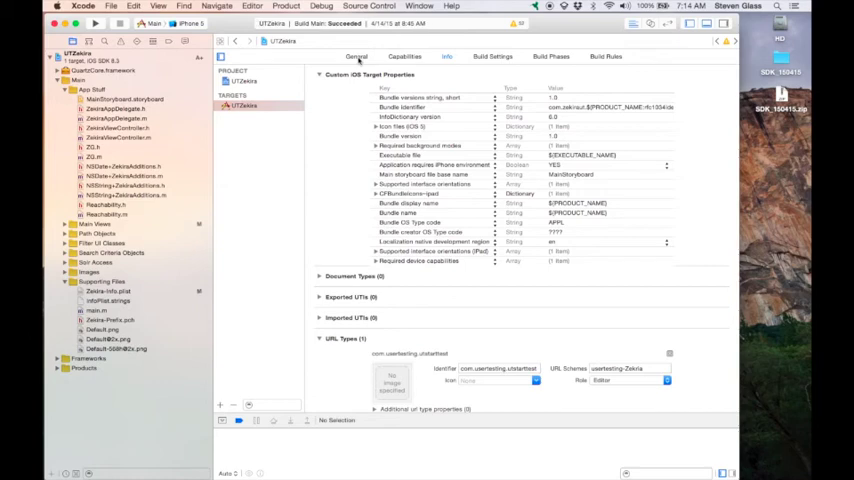
pyautogui.click(355, 58)
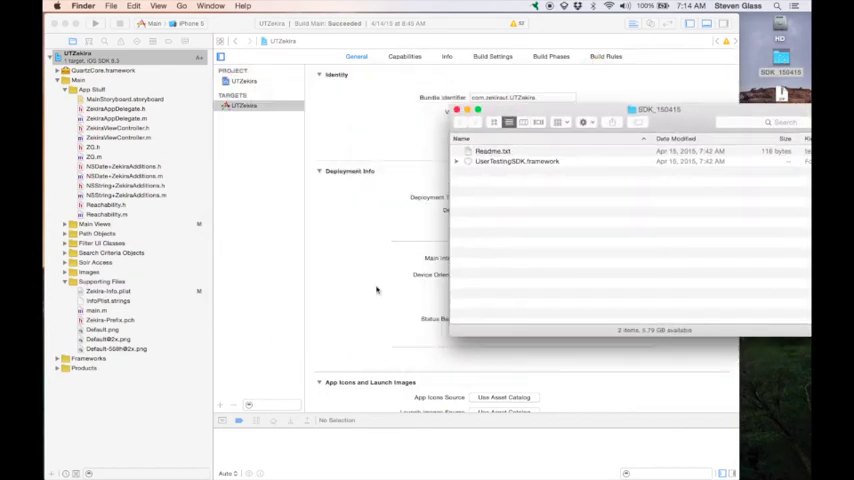
# Drop UserTestingSDK.framework from SDK_150415 onto Embedded Binaries and confirm the options sheet
pyautogui.scroll(-3)
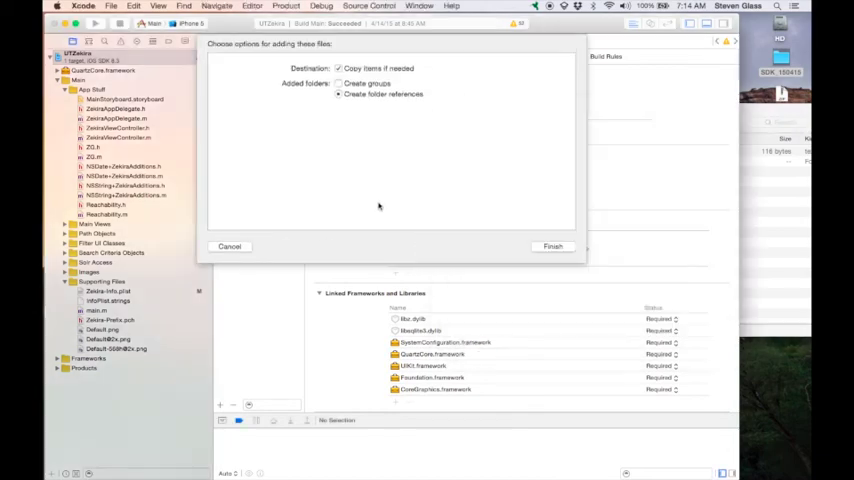
pyautogui.click(552, 246)
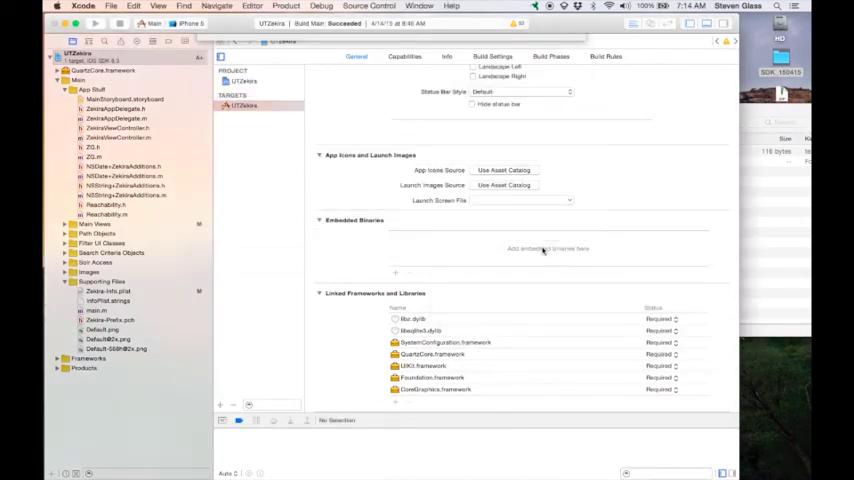